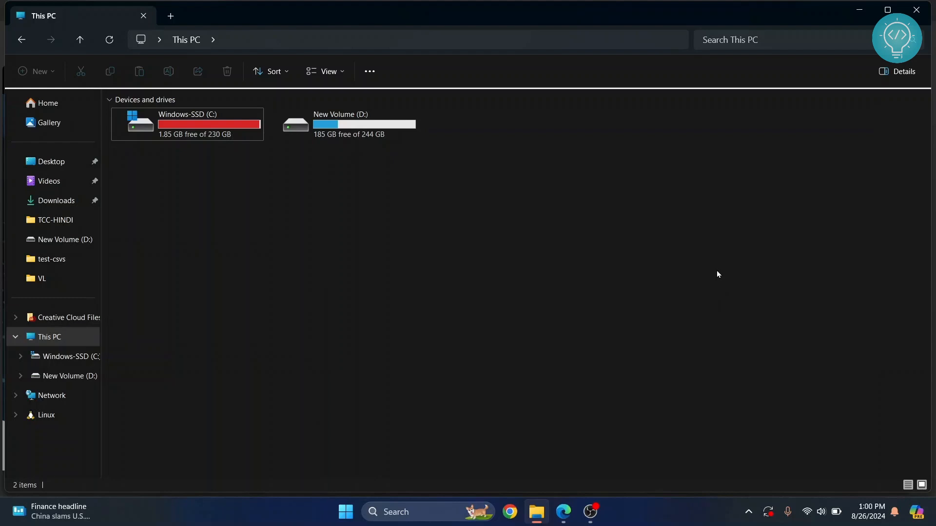
# Dismiss the support chat and start the Free Download of MiniTool Partition Wizard Free.
pyautogui.click(589, 512)
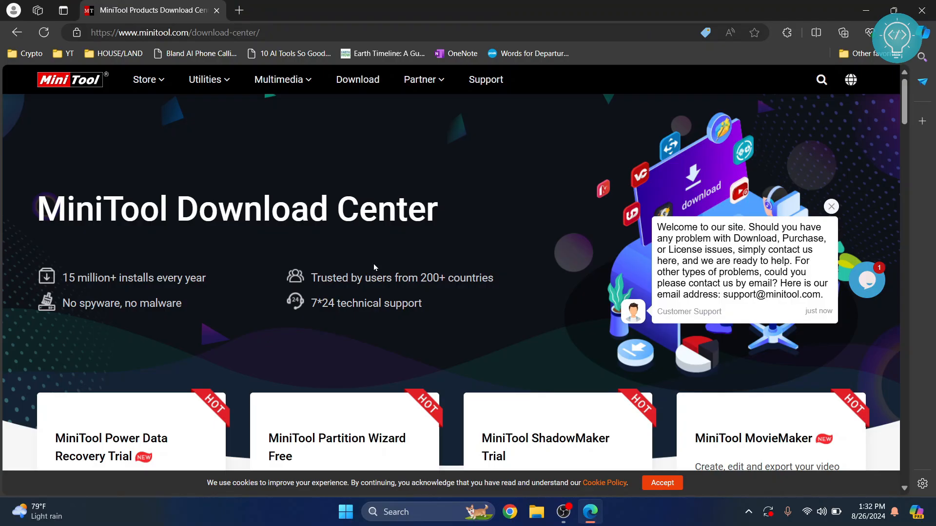
pyautogui.moveTo(415, 170)
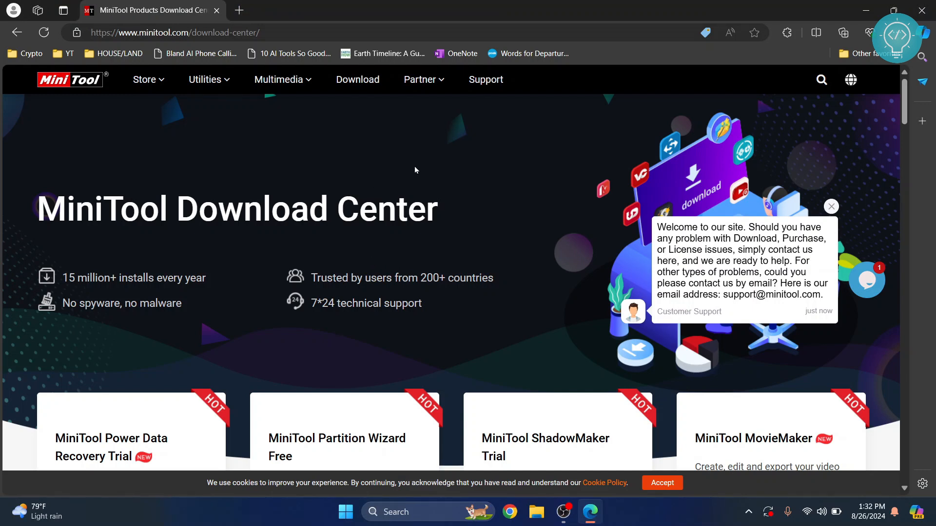
pyautogui.moveTo(393, 227)
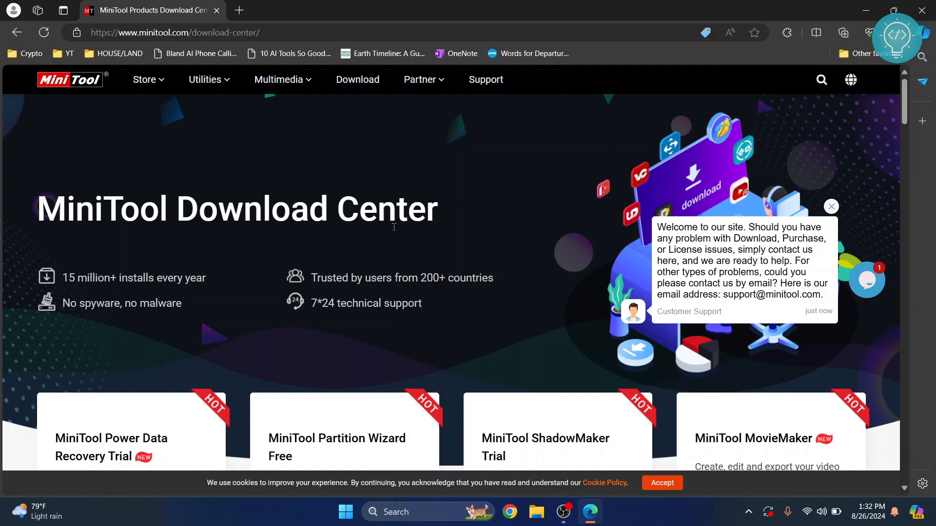
pyautogui.moveTo(782, 197)
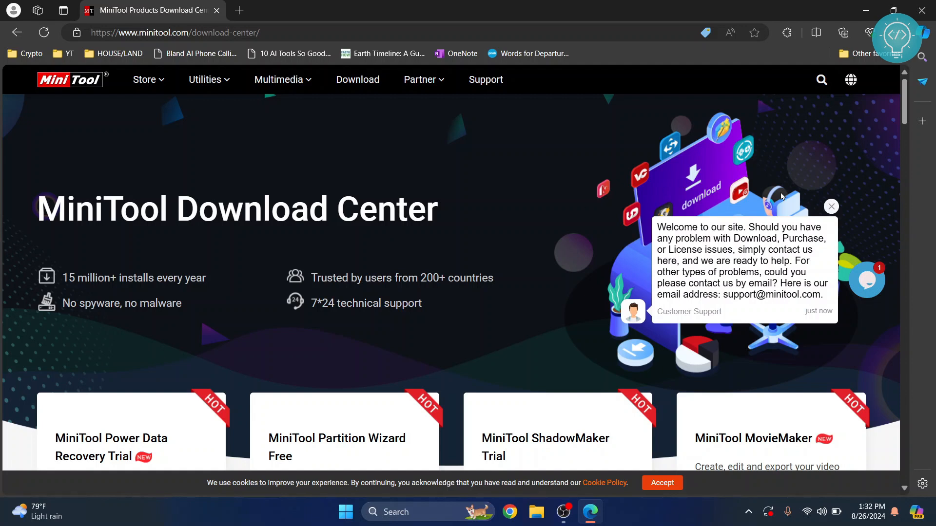
pyautogui.click(830, 206)
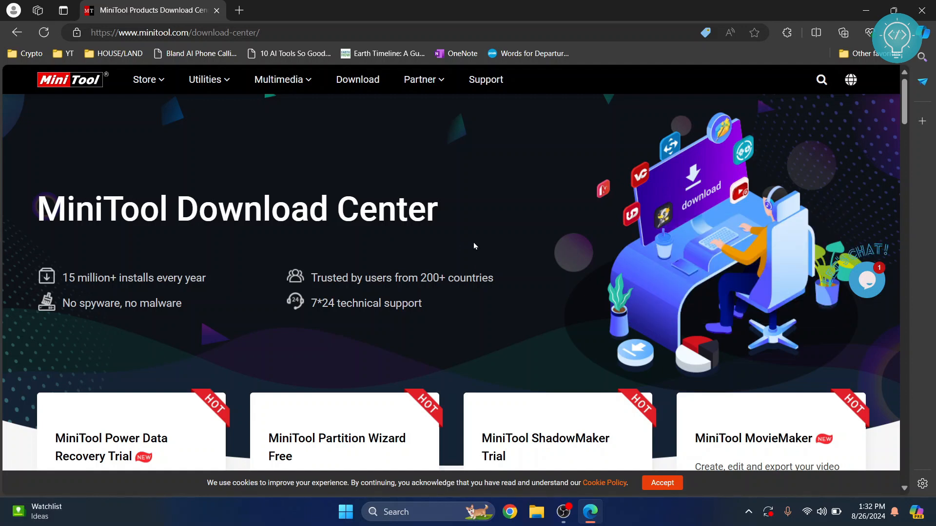
pyautogui.scroll(-3)
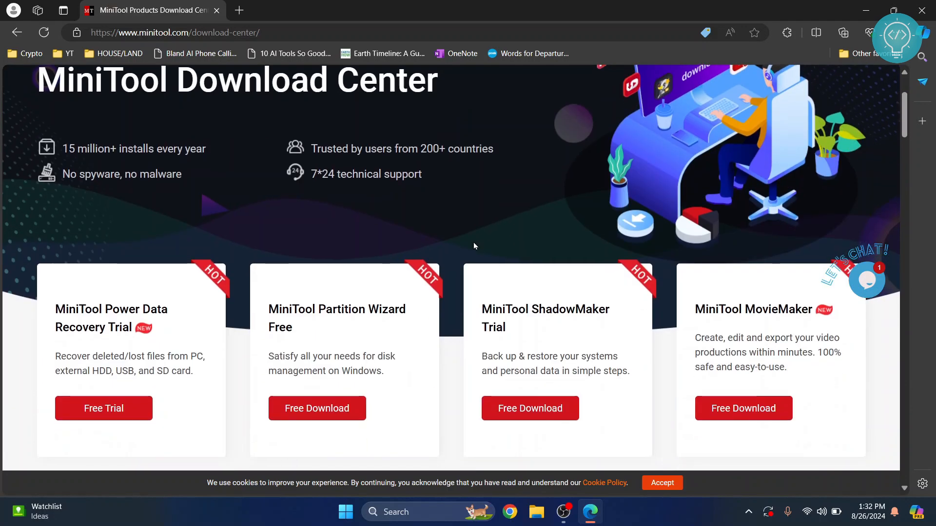
pyautogui.scroll(-3)
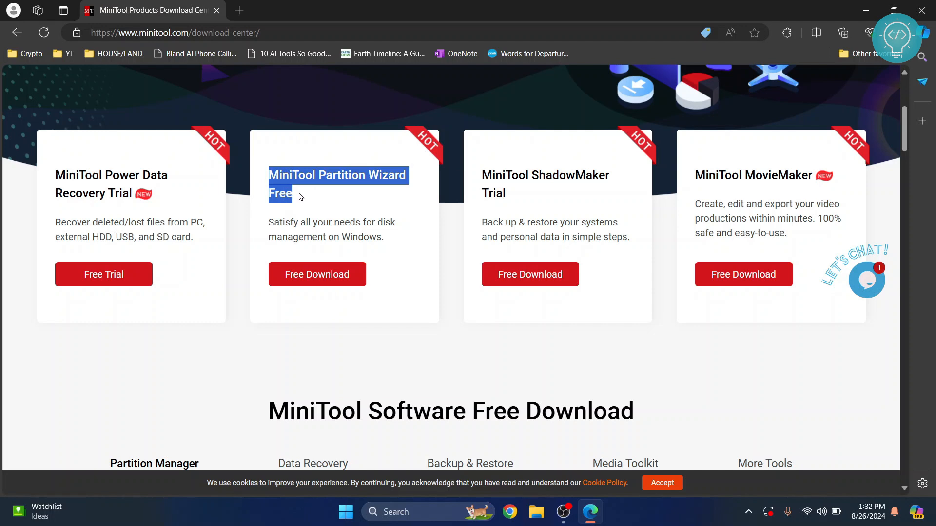
pyautogui.moveTo(376, 195)
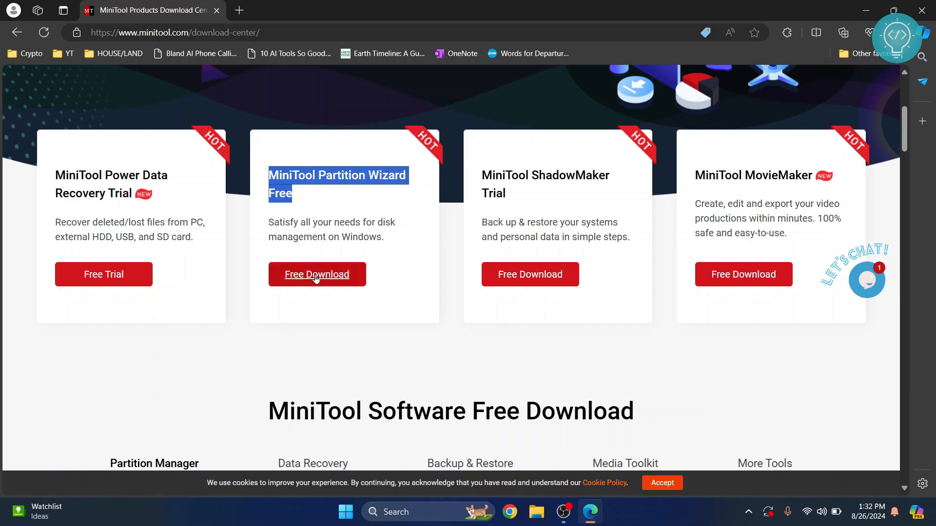
pyautogui.click(317, 274)
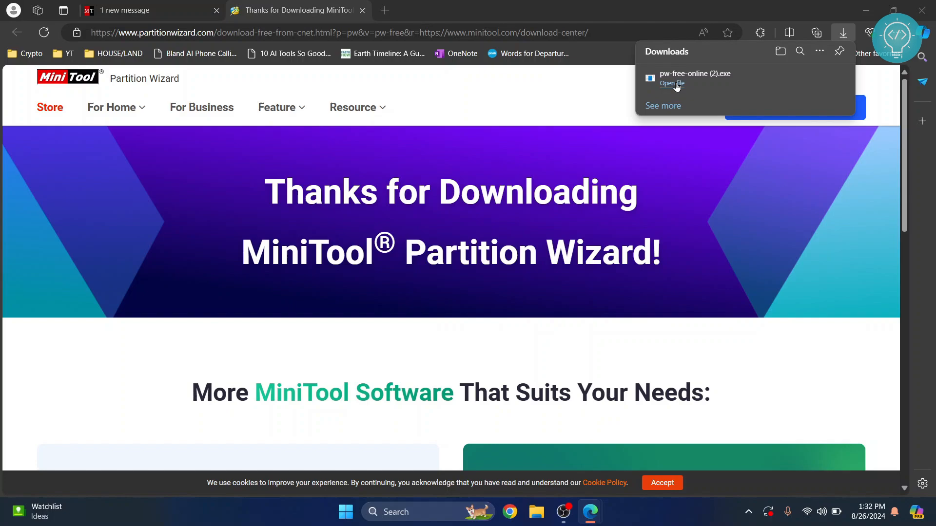
# Run the downloaded pw-free-online installer from Edge's Downloads flyout.
pyautogui.click(672, 83)
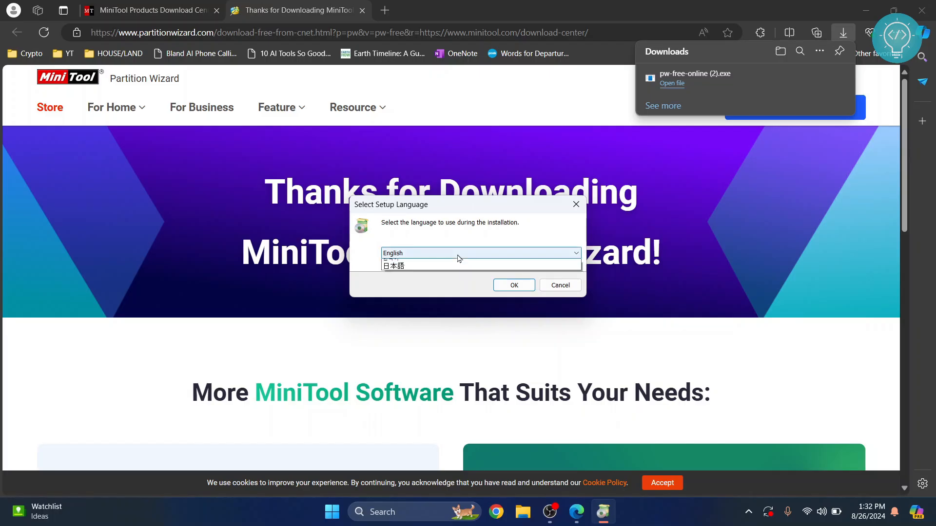
# Choose English, continue installing the free edition and untick the bundled ShadowMaker.
pyautogui.click(481, 252)
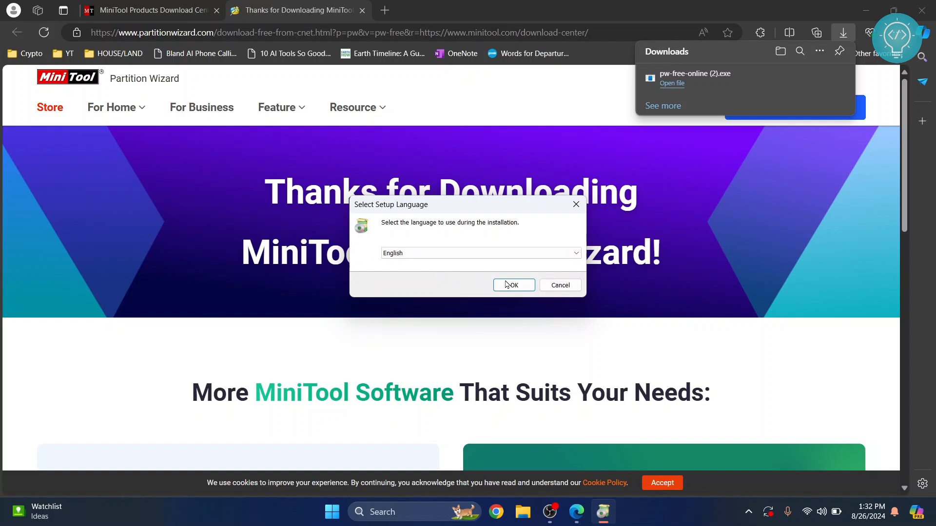
pyautogui.click(513, 285)
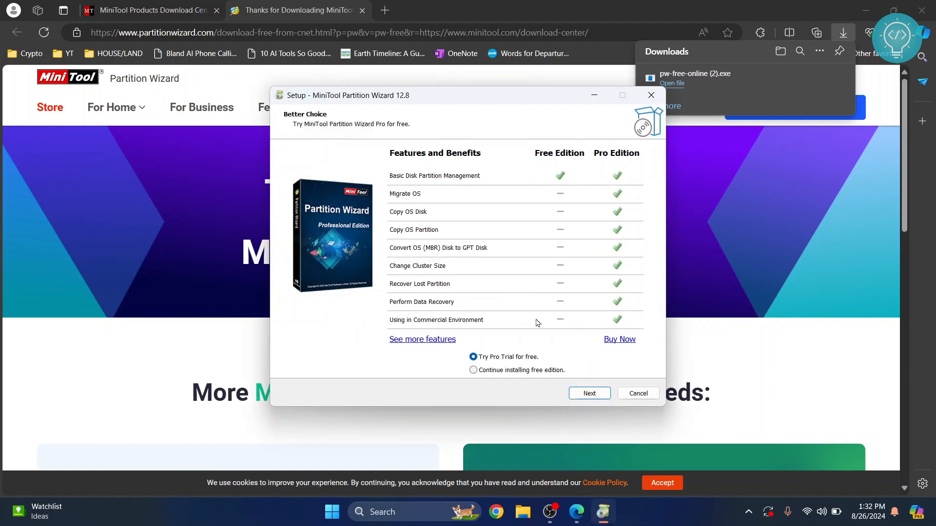
pyautogui.click(474, 370)
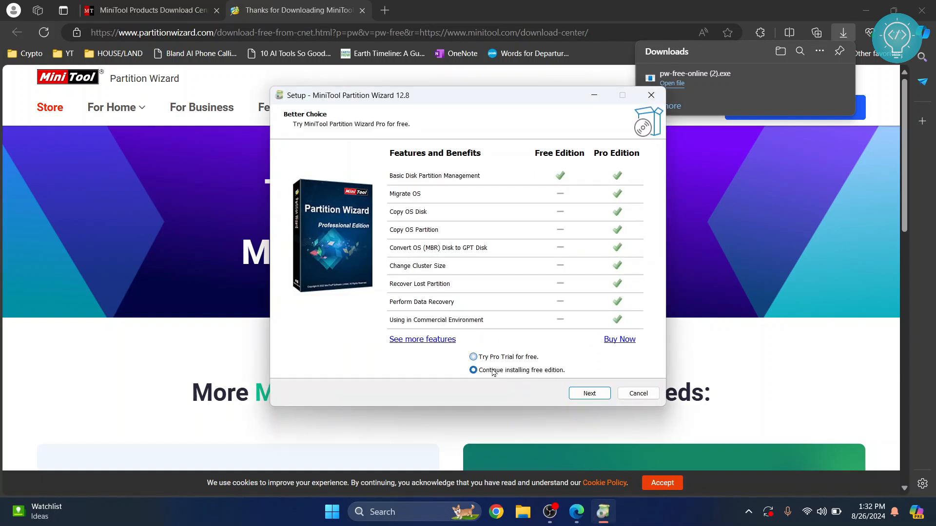
pyautogui.click(589, 393)
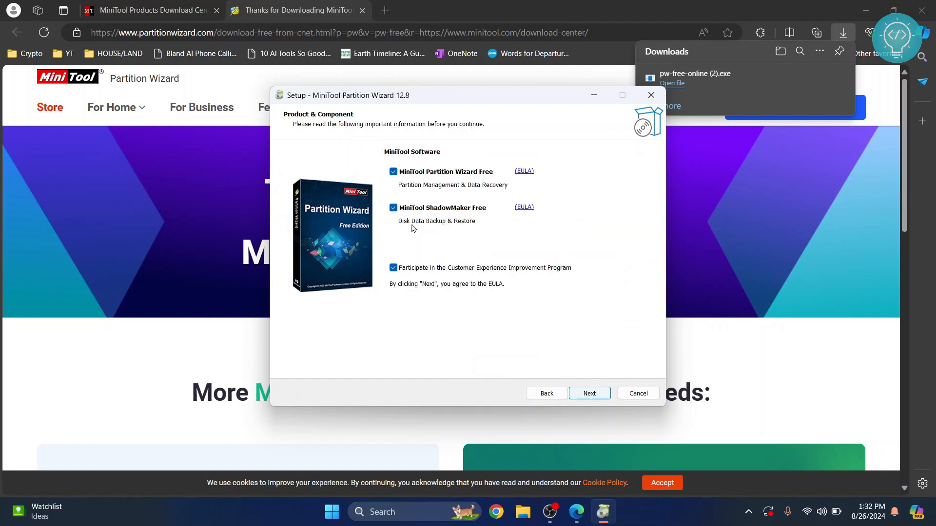
pyautogui.click(392, 208)
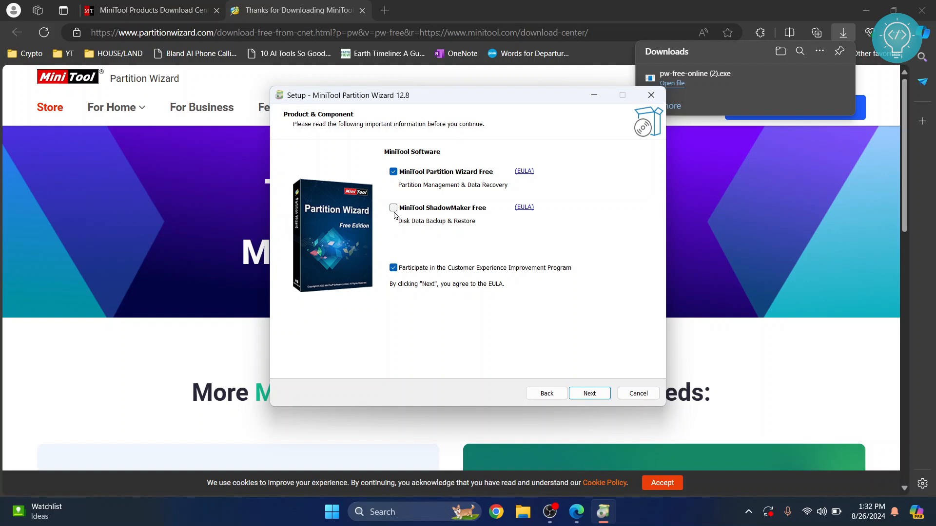
pyautogui.moveTo(495, 316)
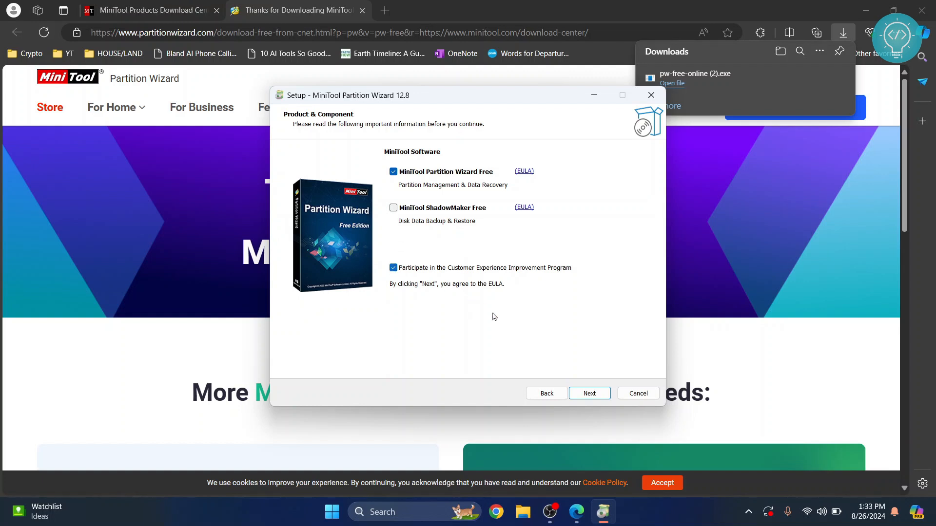
# Install to the default folder, finish and launch Partition Wizard, then go to Space Analyzer.
pyautogui.click(589, 393)
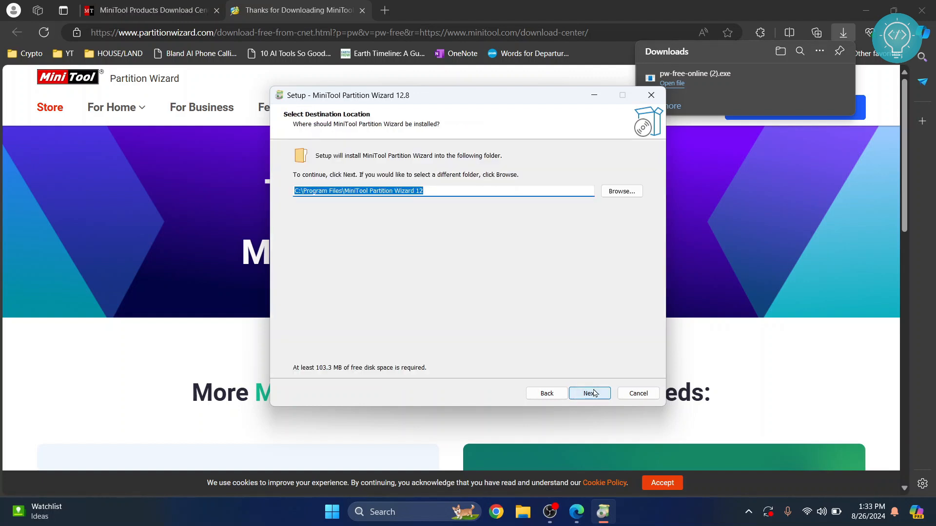
pyautogui.click(589, 393)
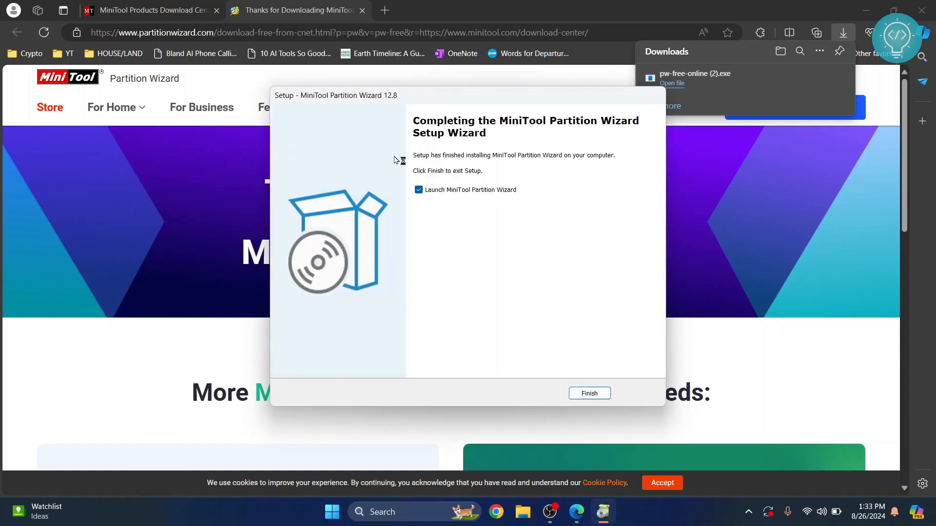
pyautogui.moveTo(447, 194)
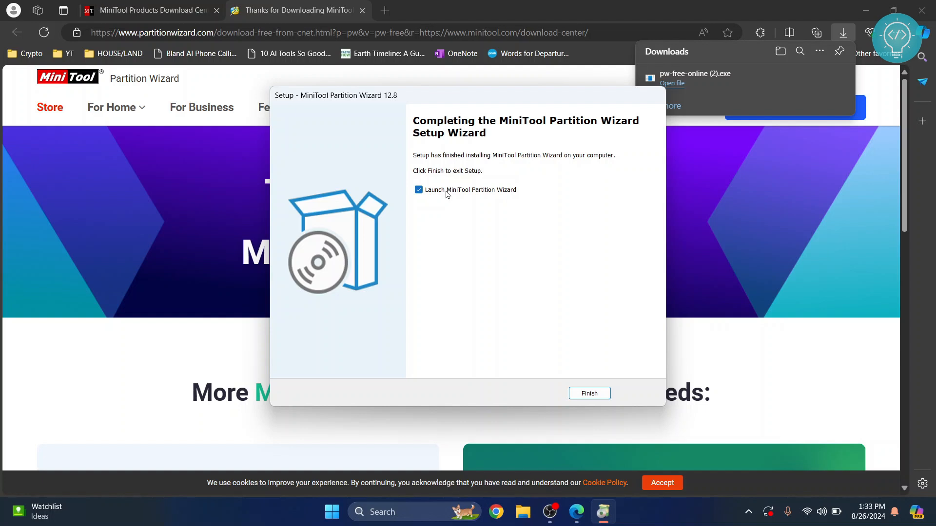
pyautogui.click(589, 393)
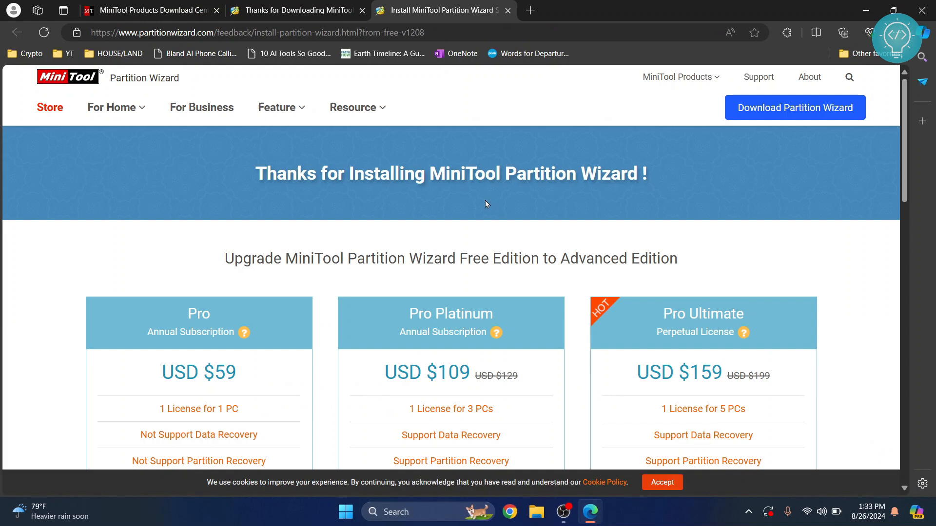
pyautogui.click(602, 512)
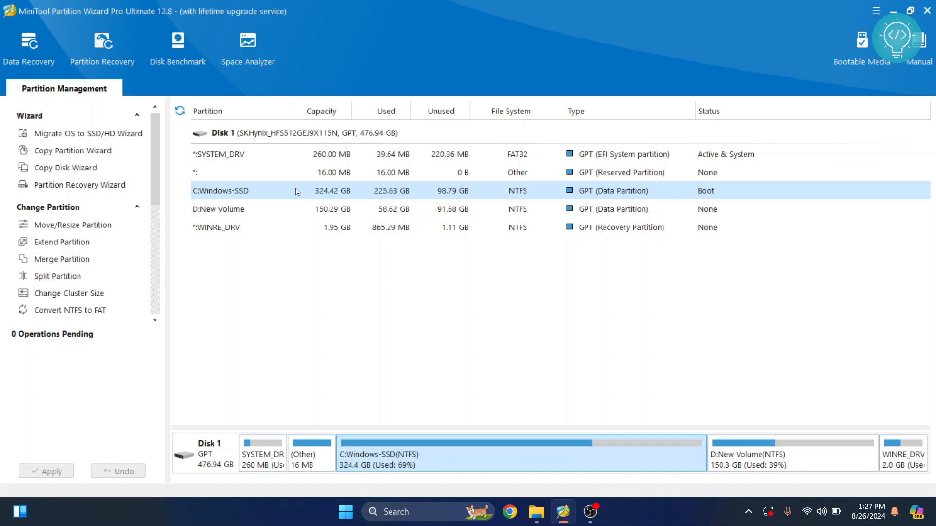
pyautogui.moveTo(218, 194)
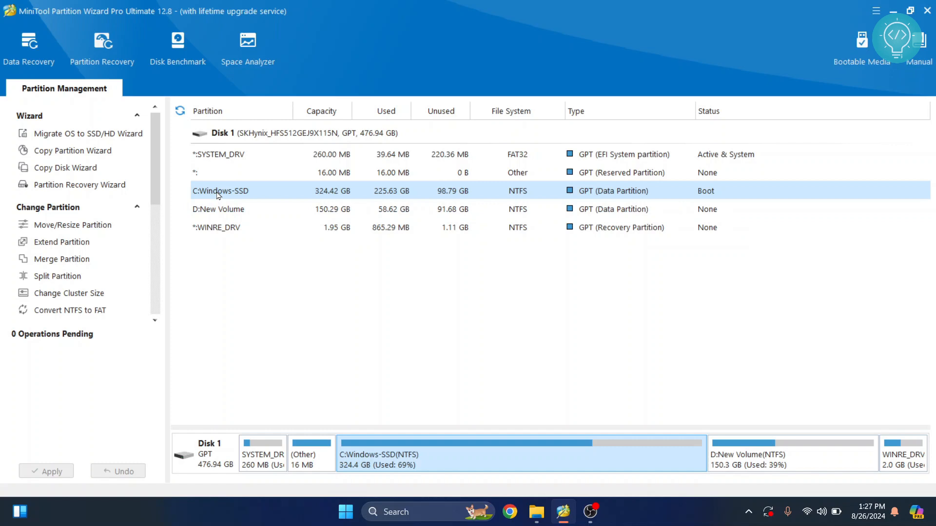
pyautogui.click(248, 47)
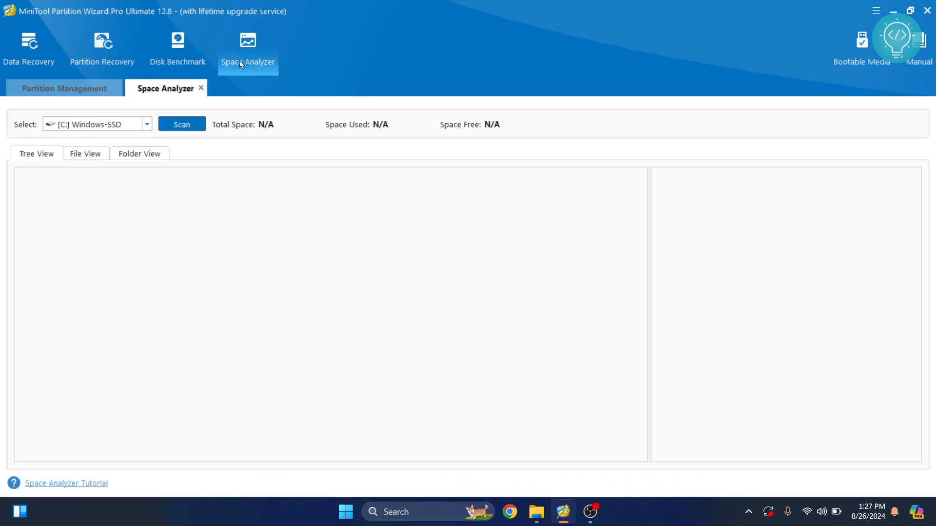
# Scan [C:] Windows-SSD and review the extension list, checking the .vhdx and top .mp4 entries.
pyautogui.click(181, 124)
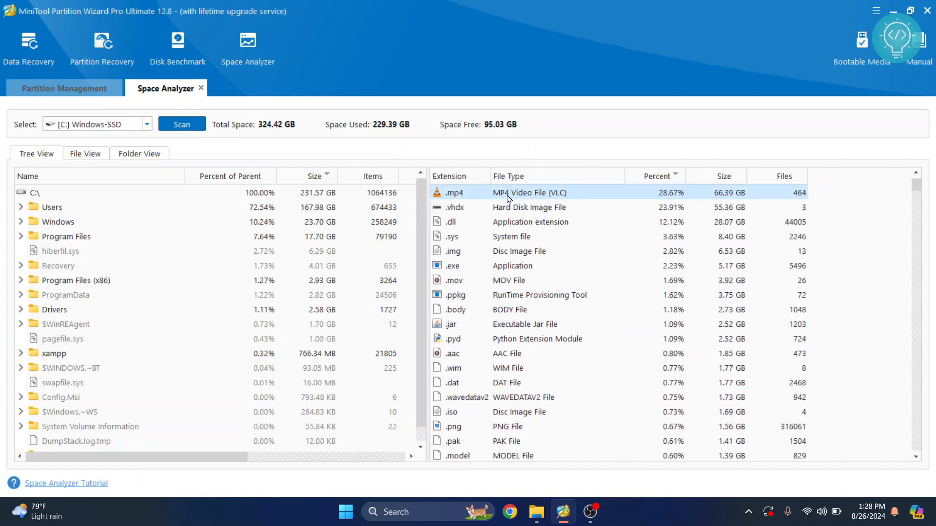
pyautogui.moveTo(451, 197)
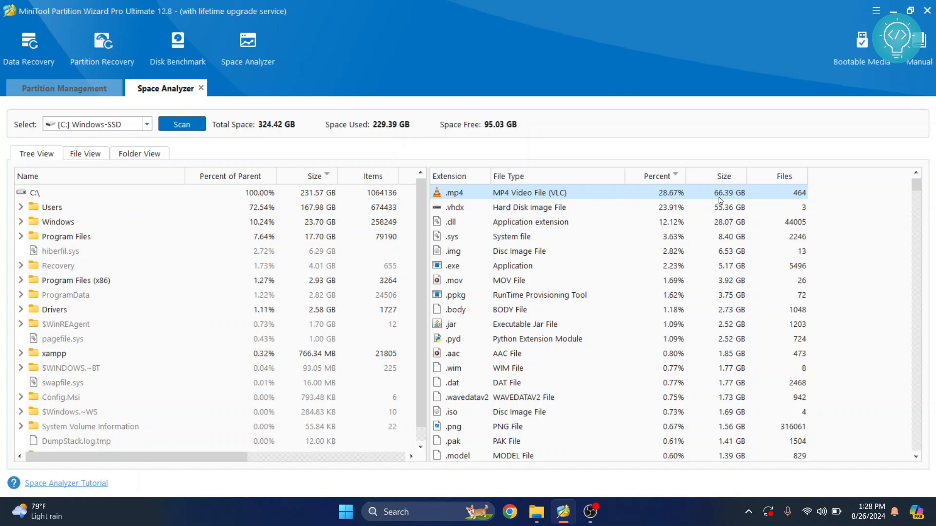
pyautogui.click(597, 207)
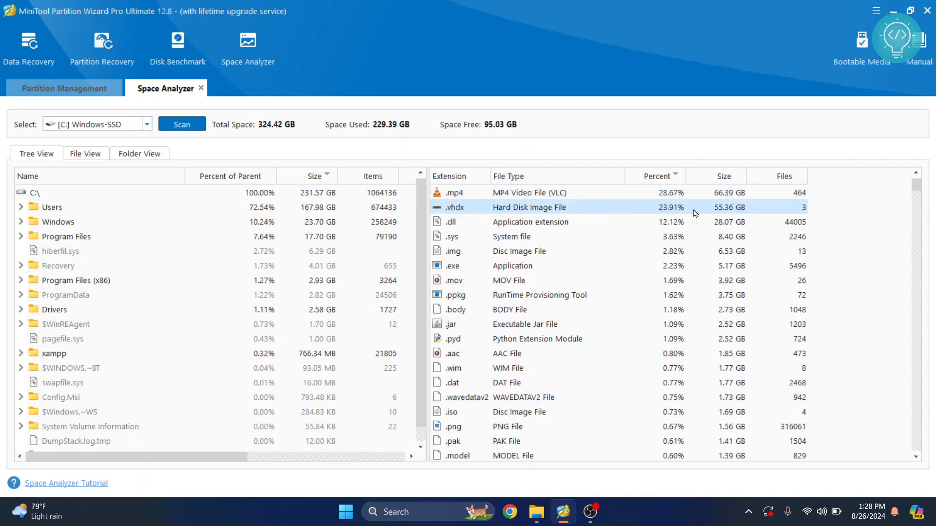
pyautogui.moveTo(703, 213)
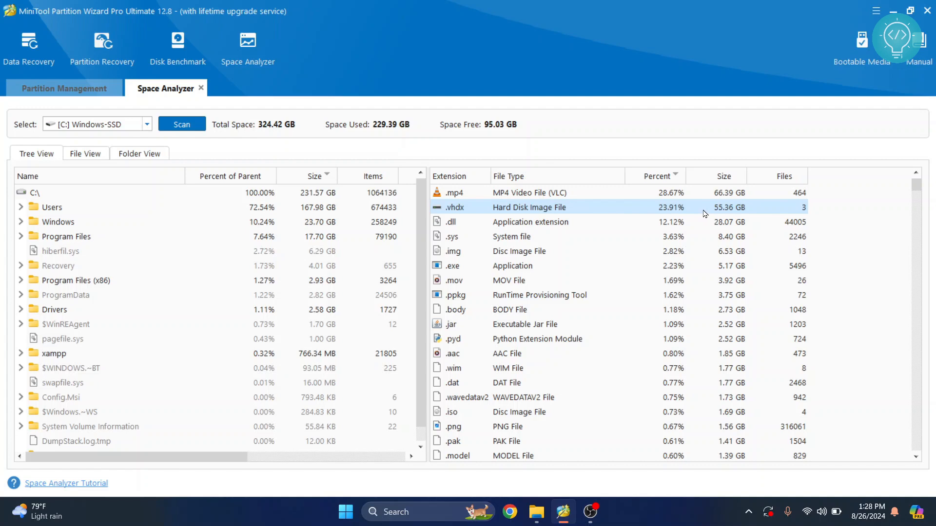
pyautogui.scroll(-3)
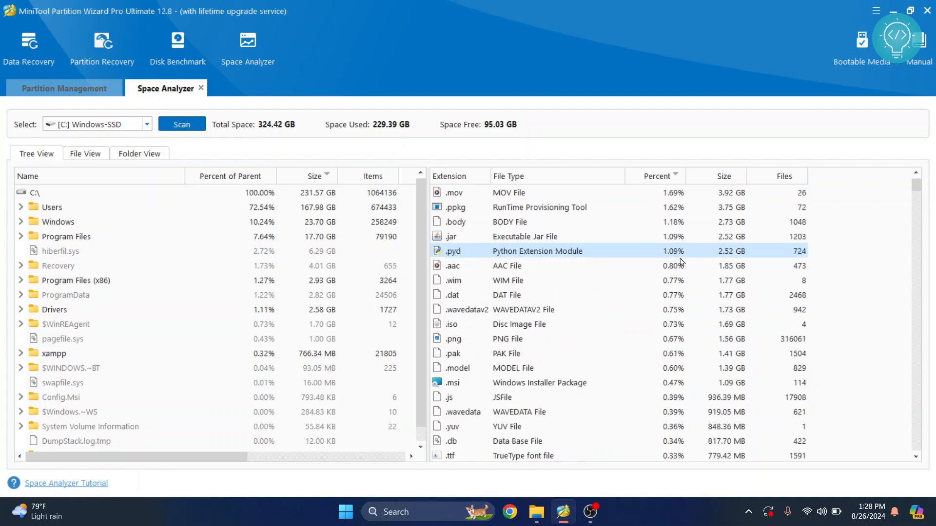
pyautogui.scroll(-3)
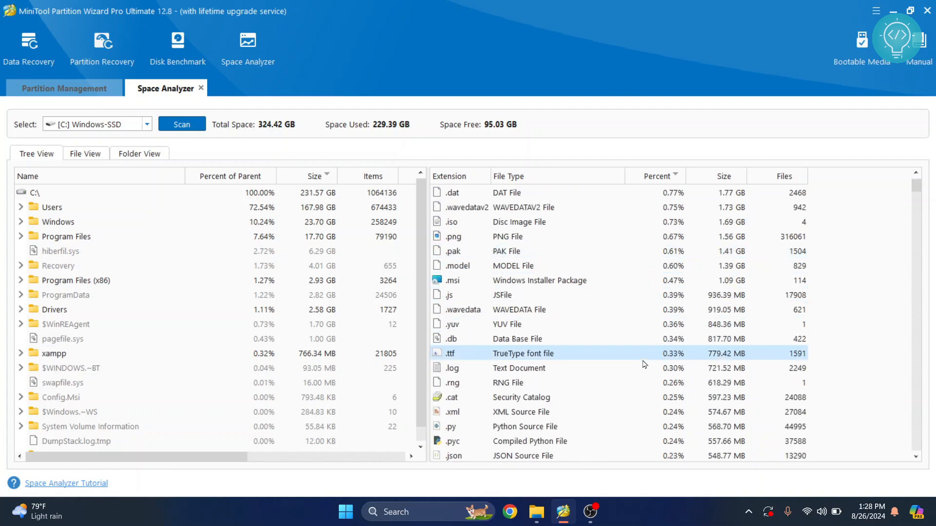
pyautogui.scroll(-3)
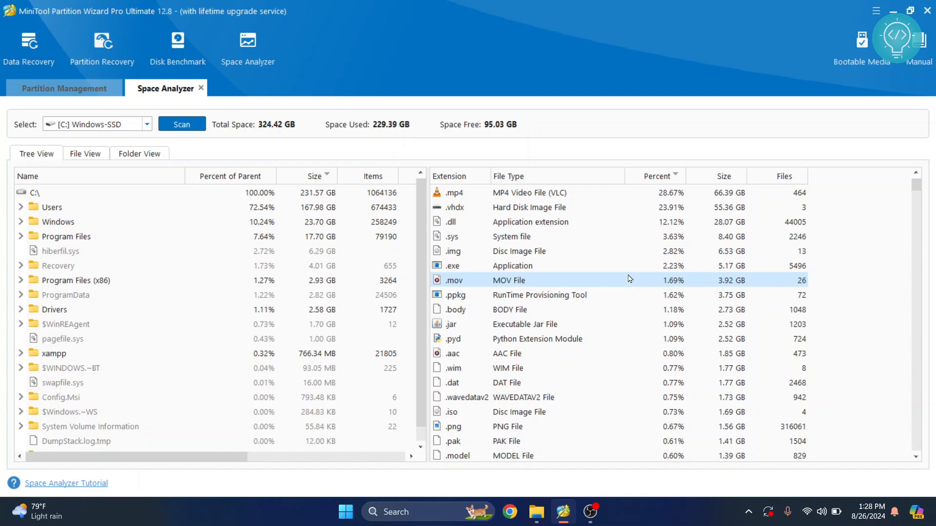
pyautogui.click(528, 192)
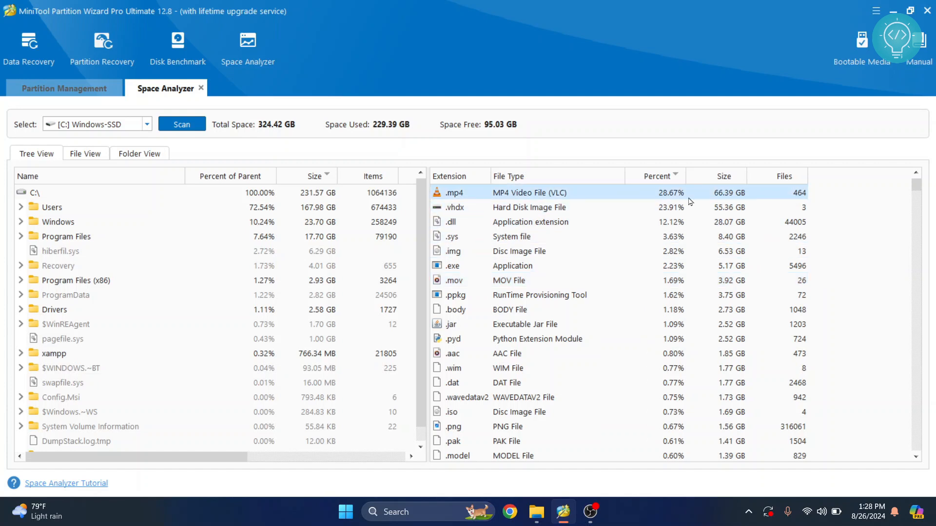
pyautogui.moveTo(795, 202)
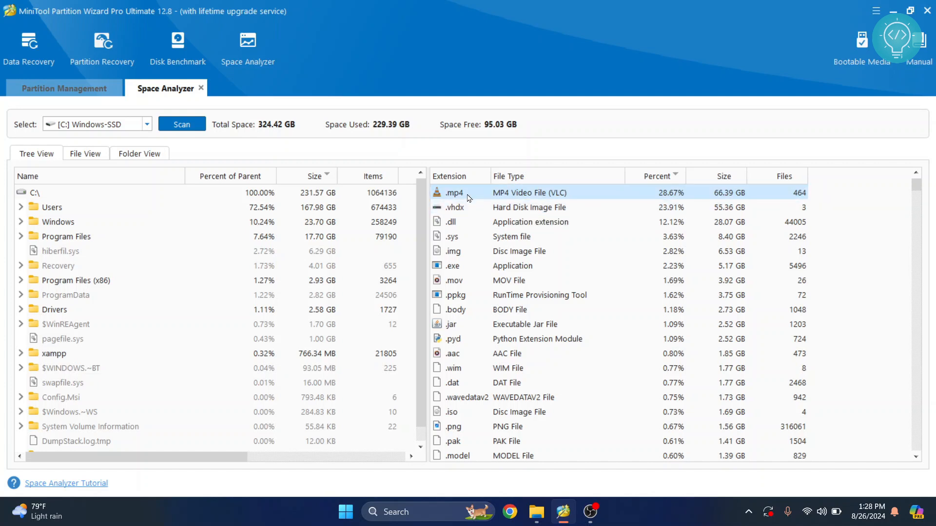
pyautogui.moveTo(516, 199)
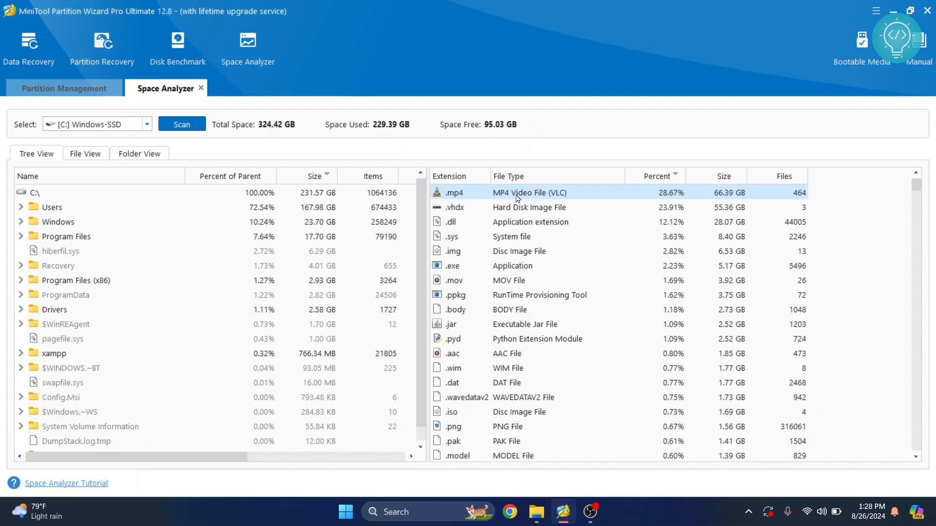
pyautogui.moveTo(495, 207)
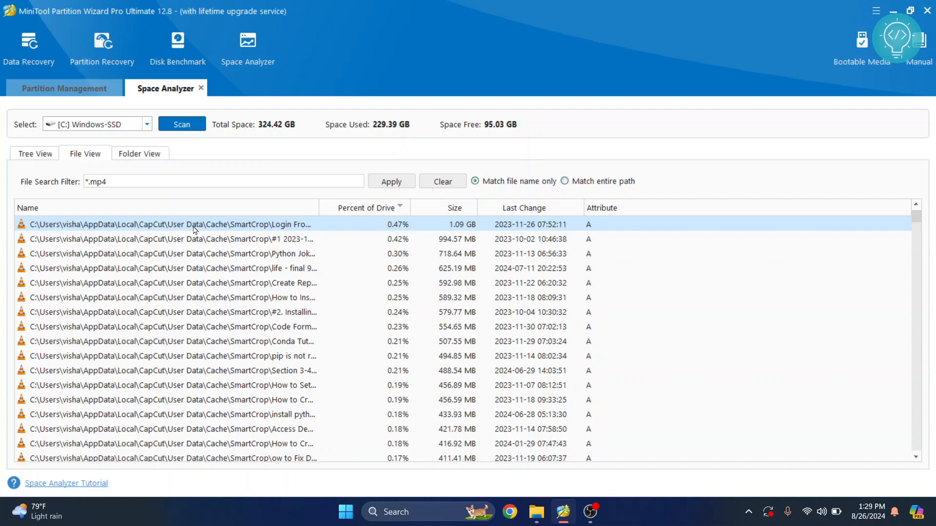
# Browse the large SmartCrop .mp4 rows and choose Explore Here on the 994.57 MB video.
pyautogui.click(174, 268)
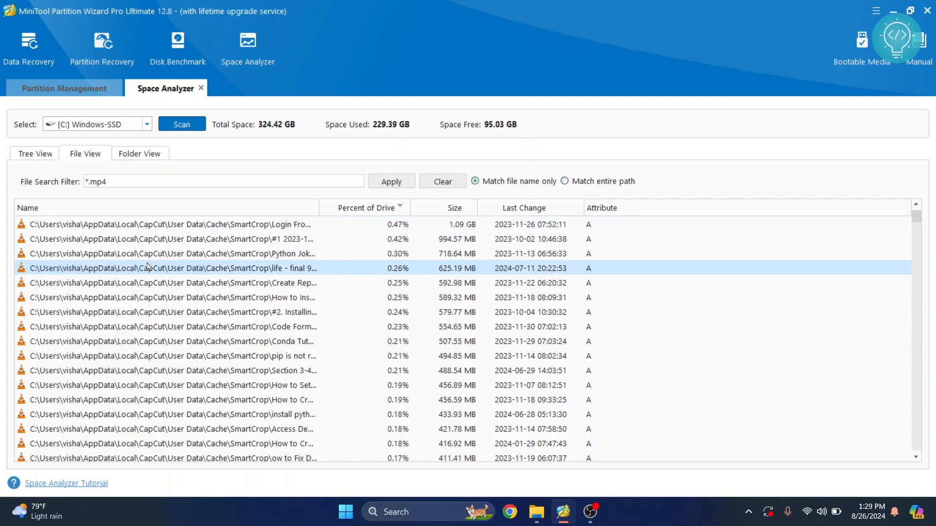
pyautogui.scroll(-3)
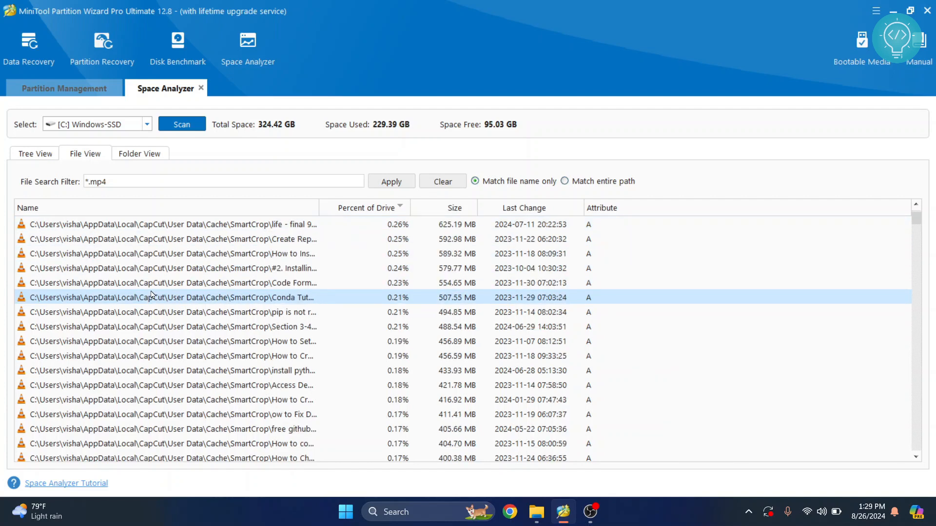
pyautogui.scroll(-3)
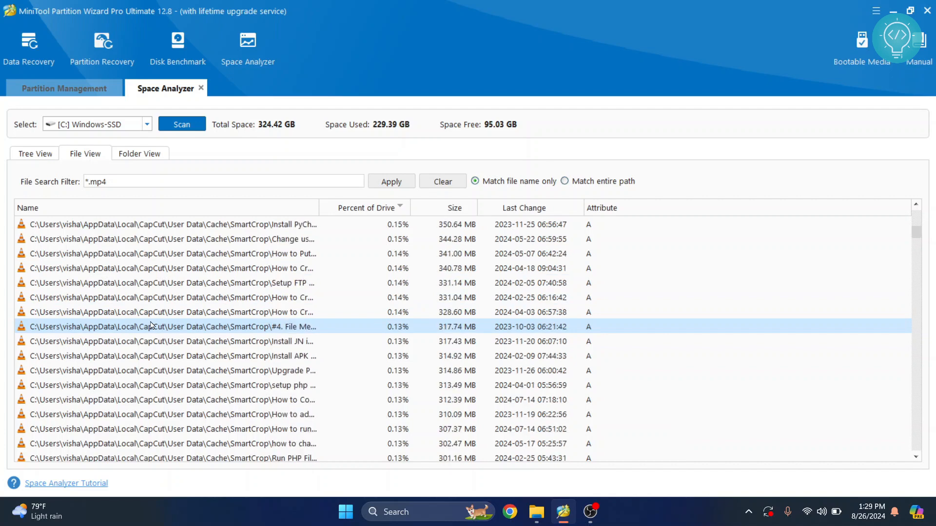
pyautogui.click(173, 297)
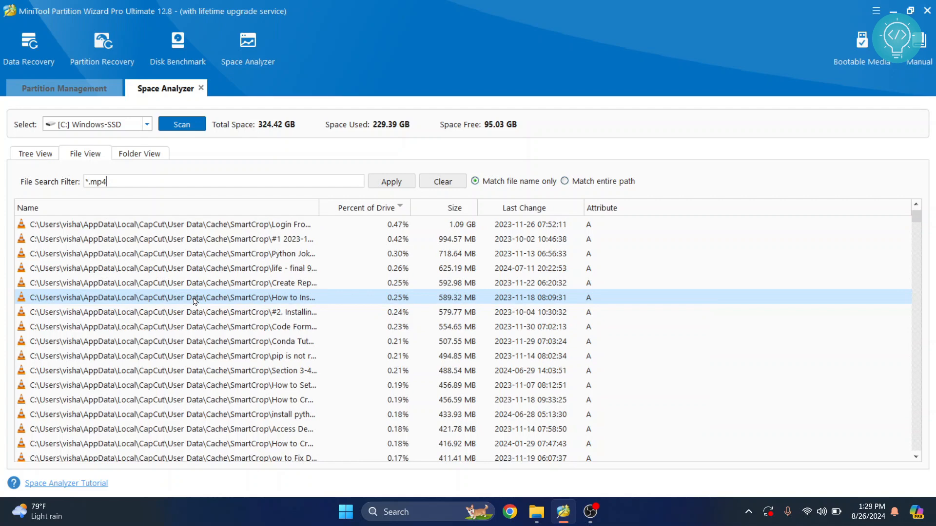
pyautogui.click(174, 268)
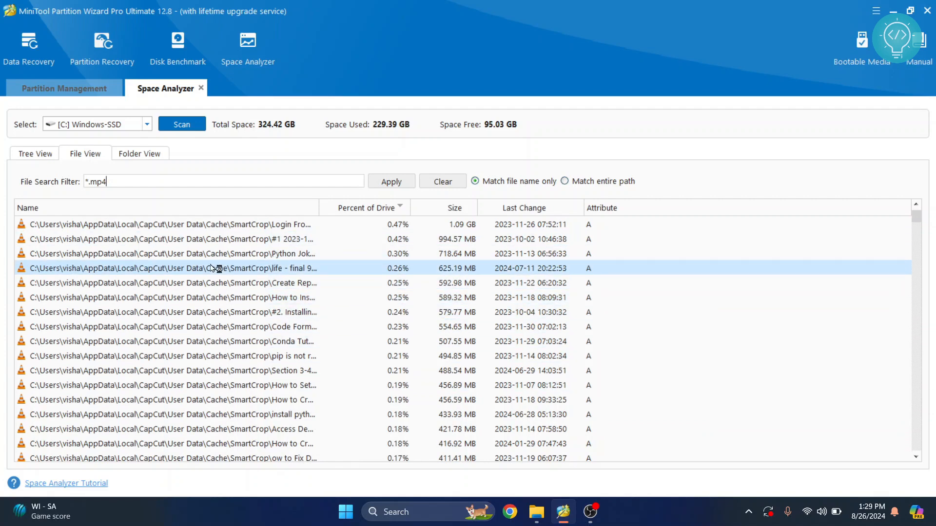
pyautogui.rightClick(173, 239)
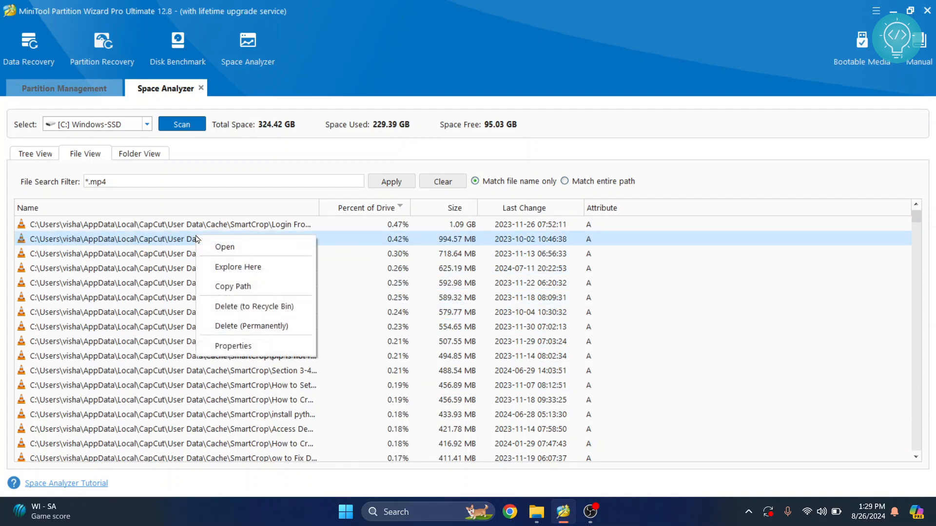
pyautogui.click(238, 267)
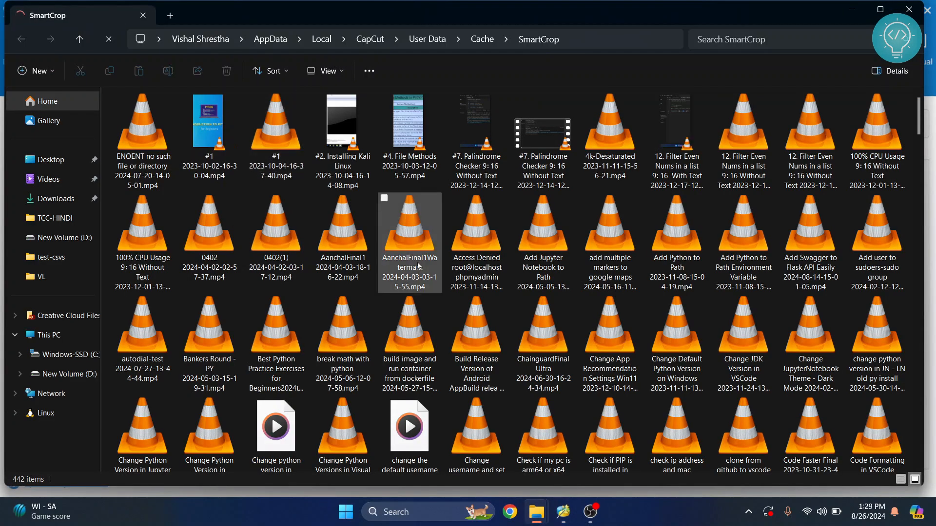
# Navigate up to CapCut's Cache folder and check inside the SmartCrop folder.
pyautogui.scroll(-3)
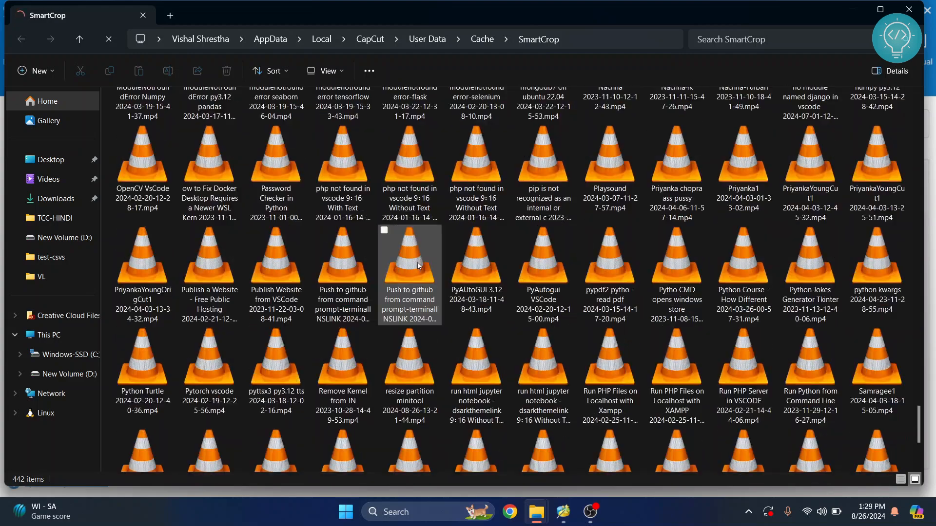
pyautogui.scroll(-3)
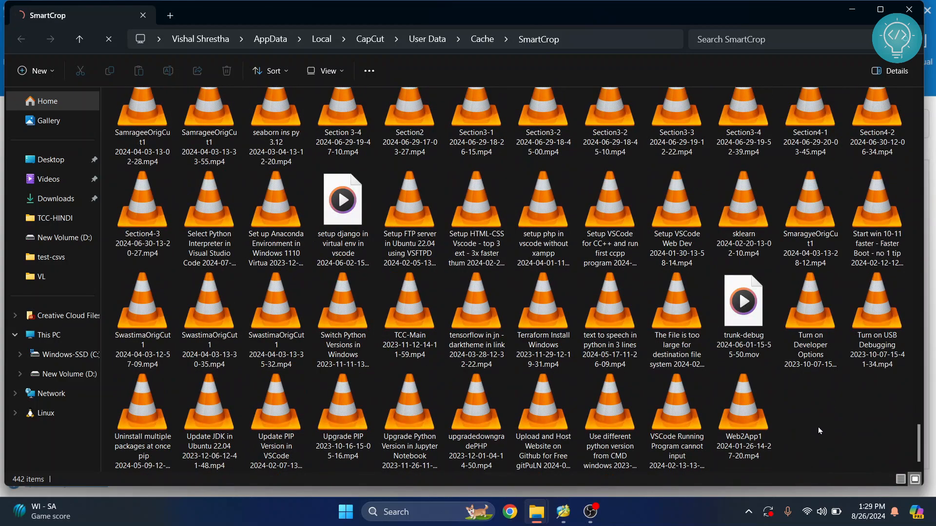
pyautogui.moveTo(482, 39)
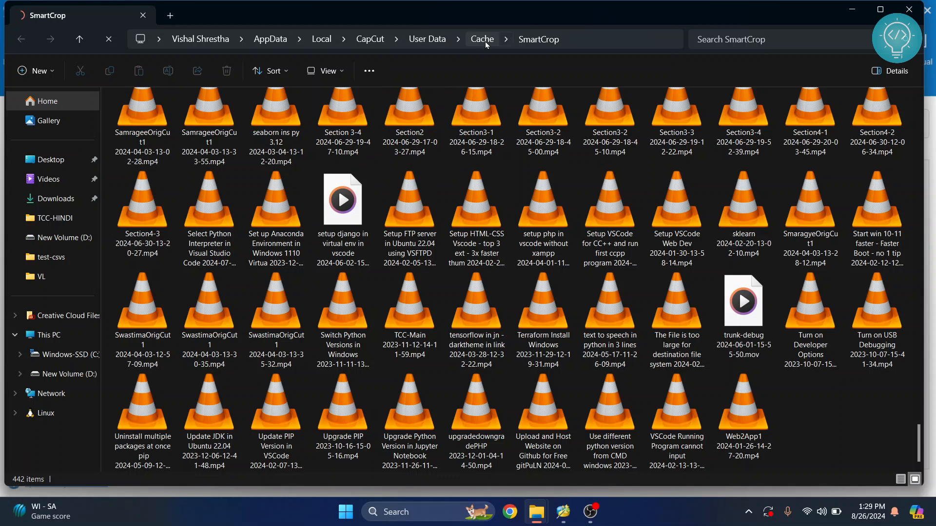
pyautogui.click(482, 39)
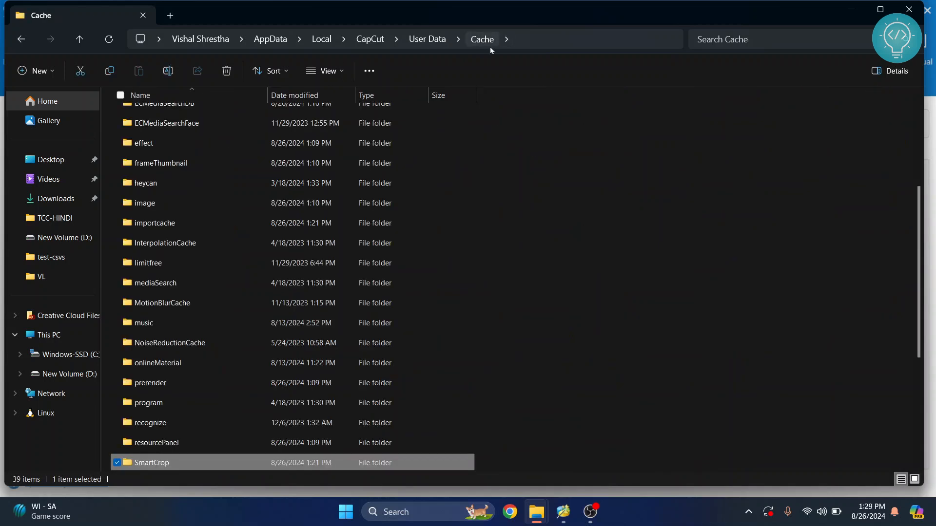
pyautogui.scroll(-3)
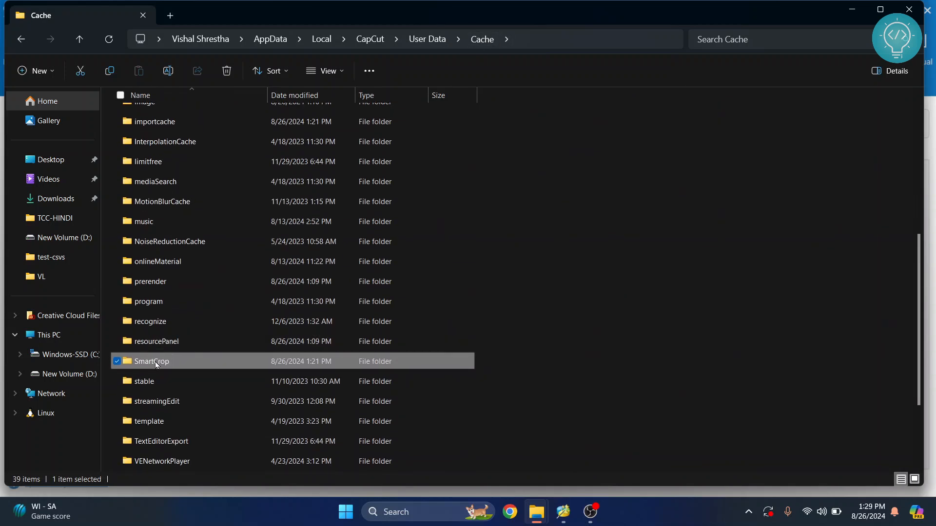
pyautogui.doubleClick(152, 361)
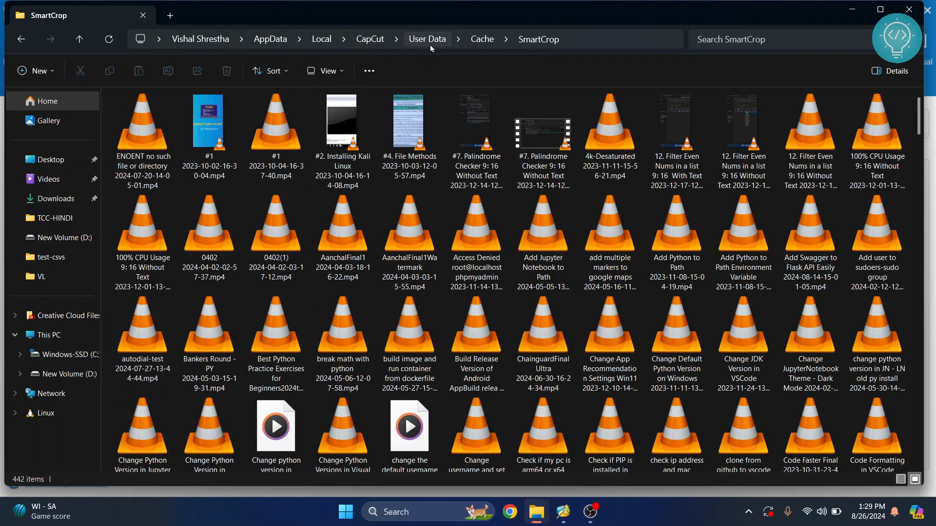
pyautogui.click(481, 39)
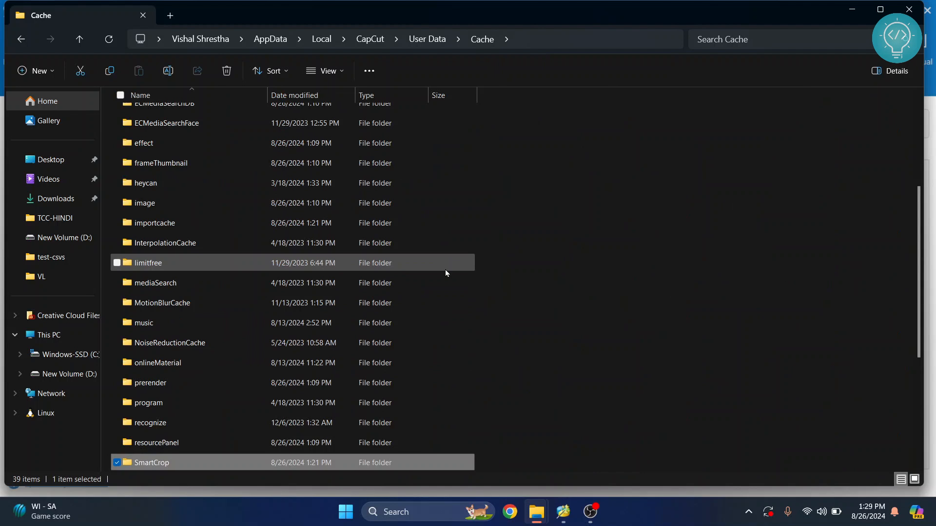
# Select SmartCrop and confirm permanently deleting it with Shift+Delete.
pyautogui.click(225, 70)
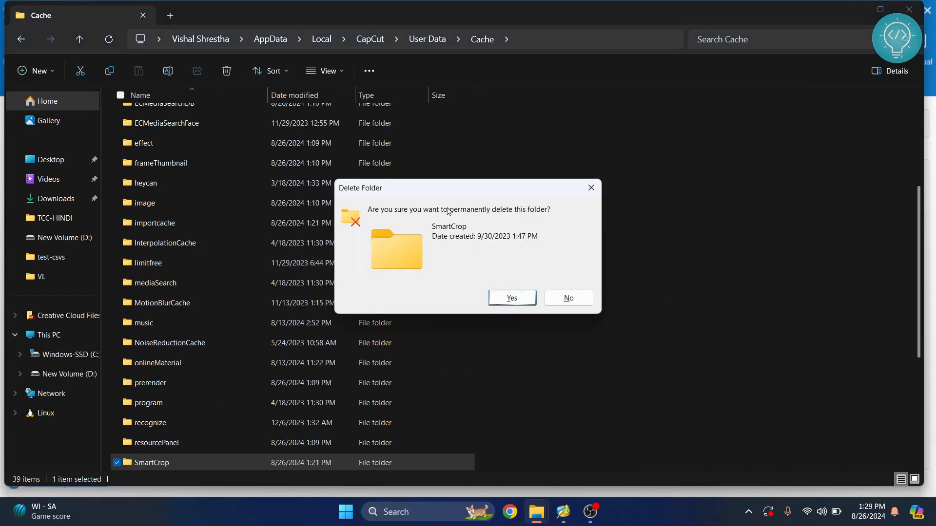
pyautogui.moveTo(519, 273)
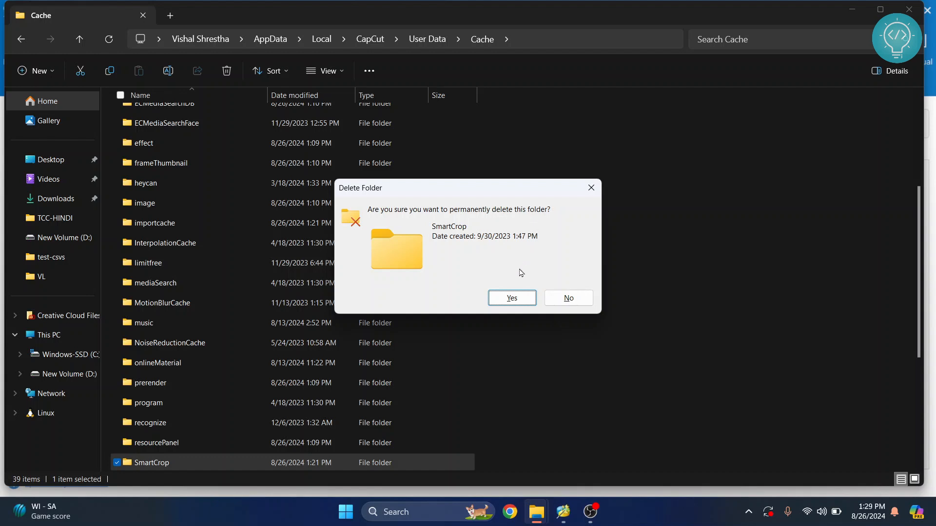
pyautogui.click(567, 298)
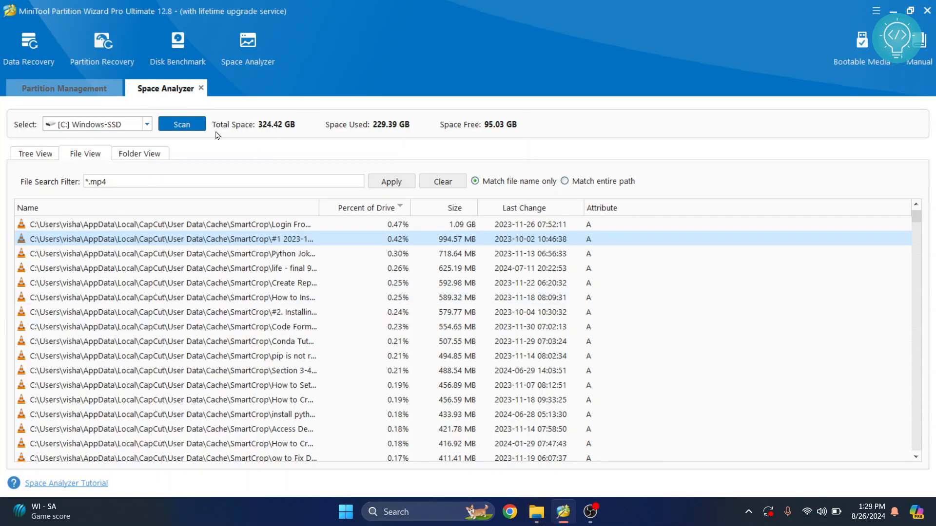
pyautogui.moveTo(126, 130)
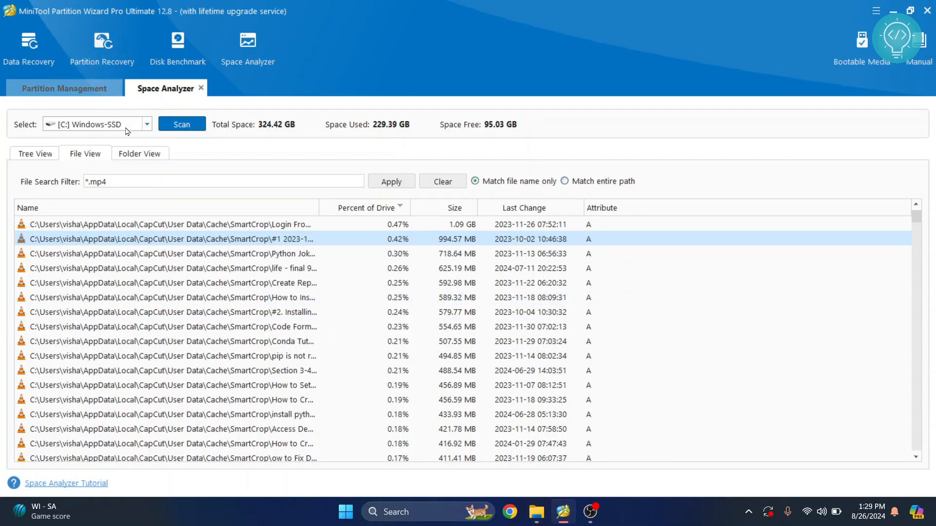
# Start editing the File Search Filter to change it to *.vhdx.
pyautogui.click(36, 154)
pyautogui.write('*.vhdx')
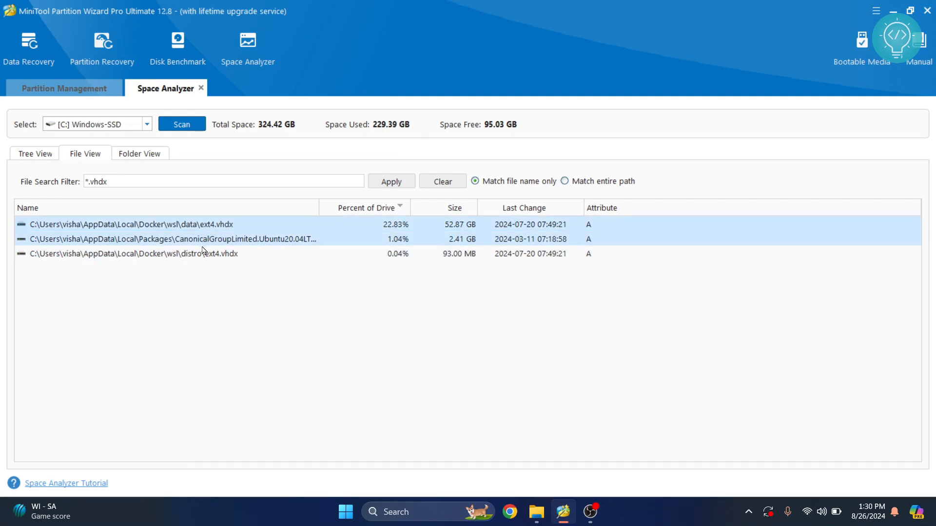
pyautogui.moveTo(163, 243)
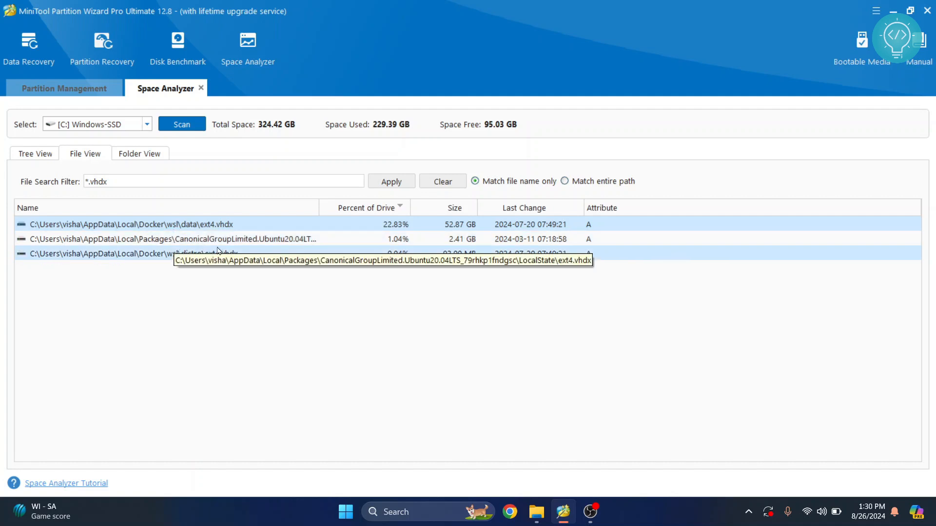
pyautogui.moveTo(460, 224)
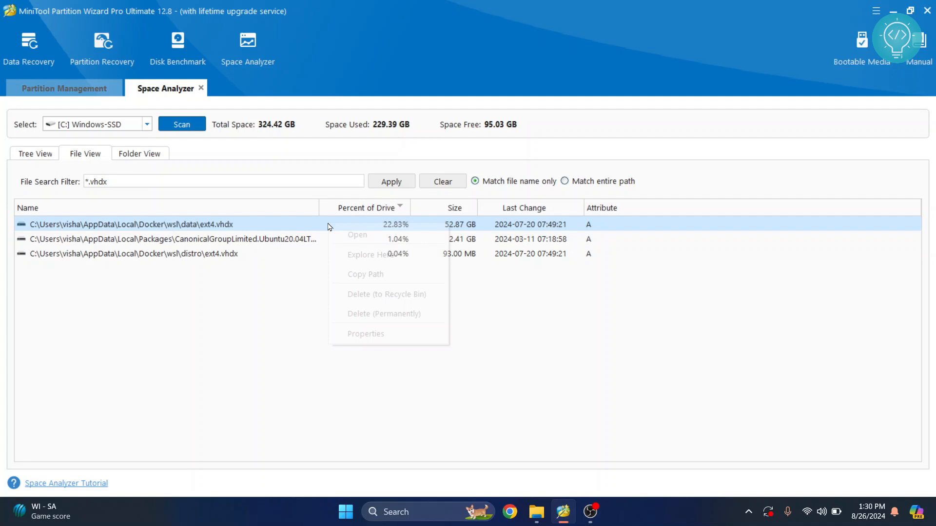
pyautogui.click(369, 254)
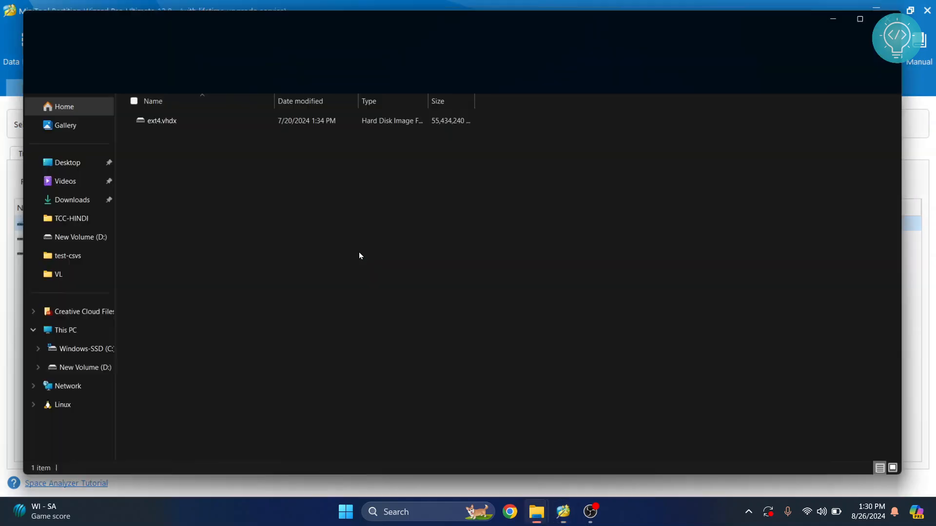
pyautogui.click(161, 121)
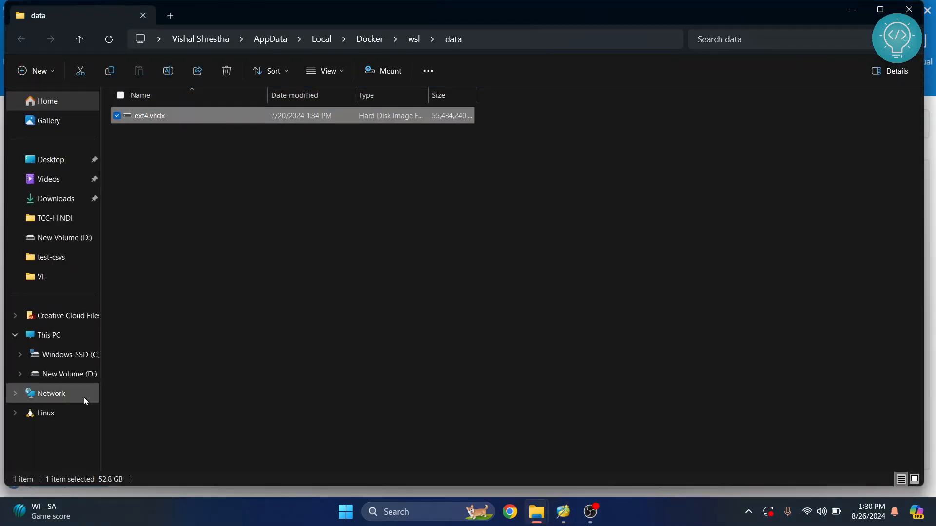
pyautogui.moveTo(303, 160)
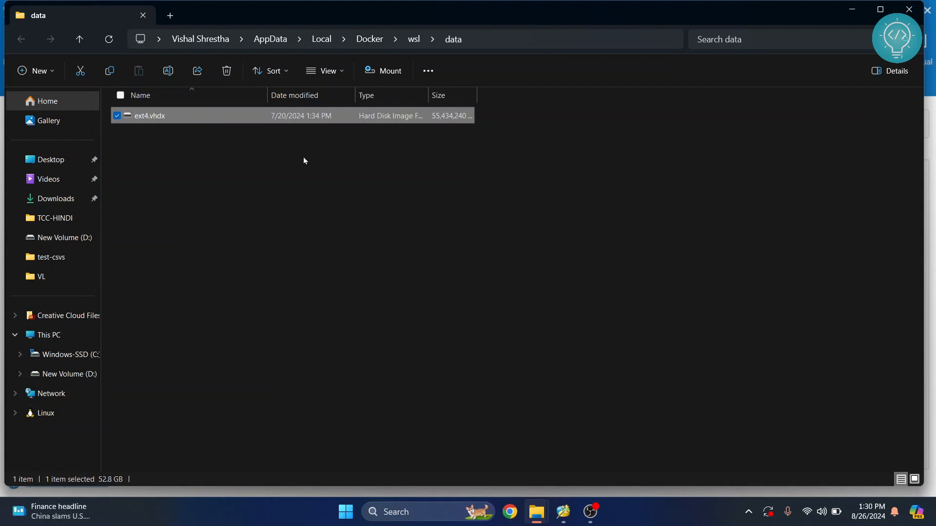
pyautogui.click(562, 511)
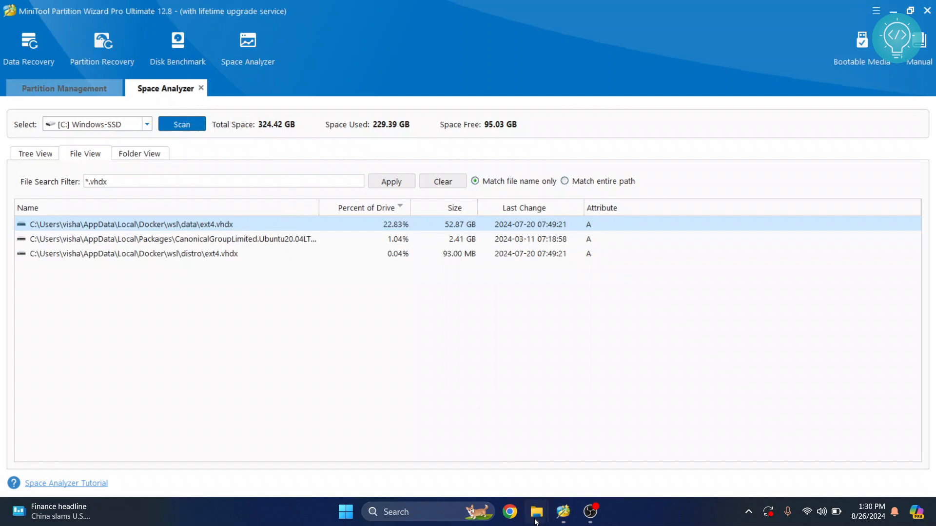
pyautogui.click(535, 511)
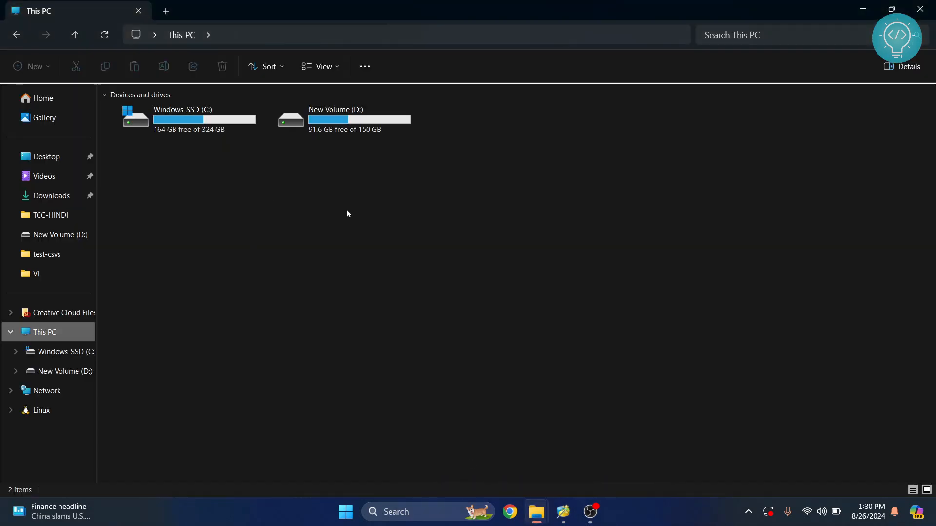
pyautogui.moveTo(205, 119)
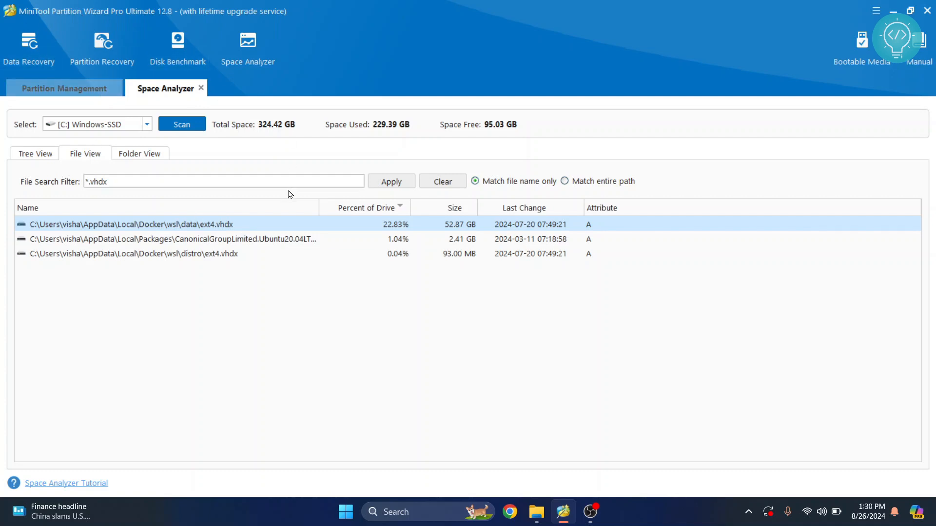
pyautogui.moveTo(64, 88)
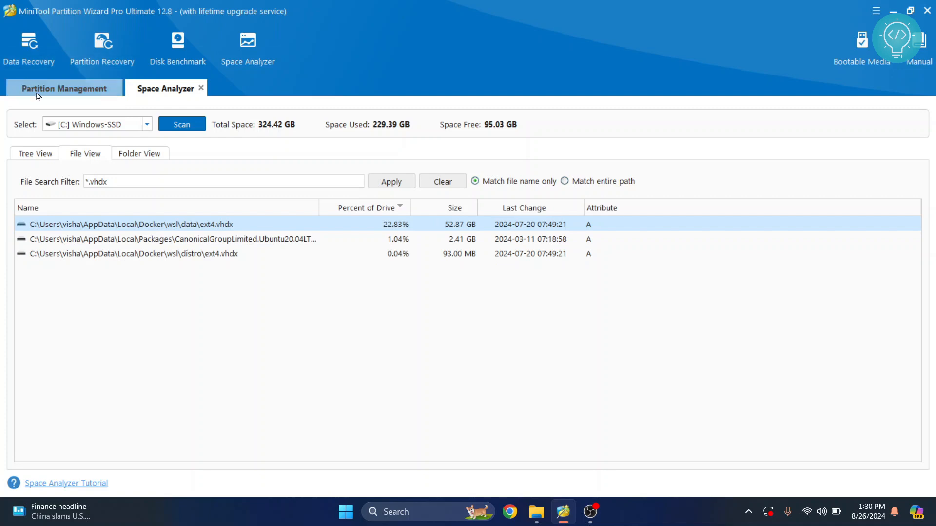
pyautogui.moveTo(144, 102)
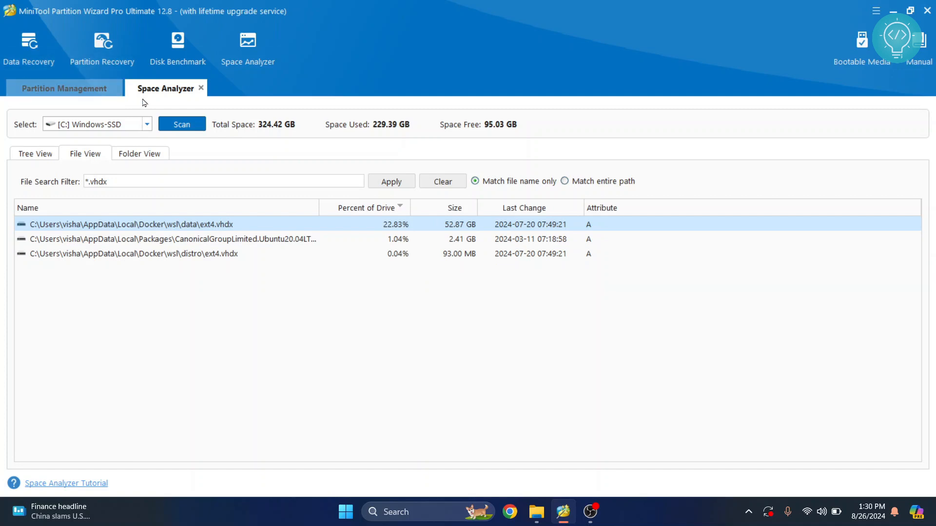